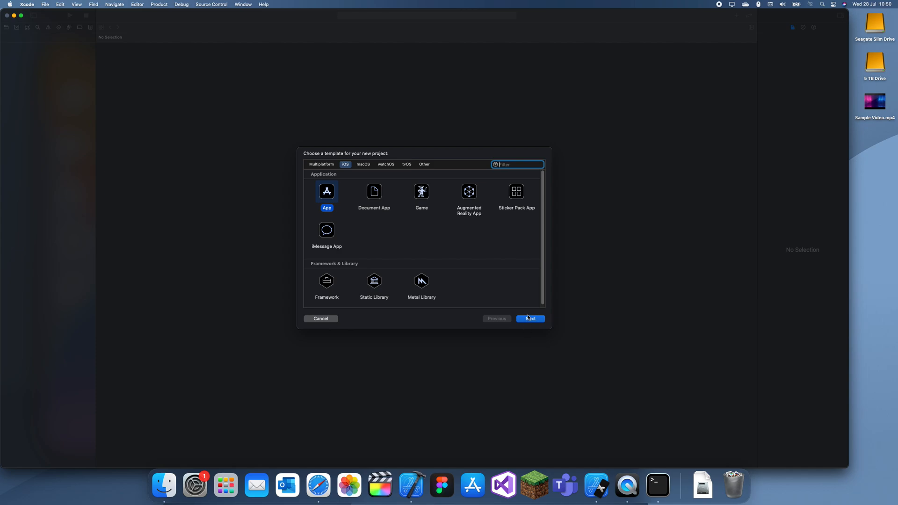
{"action": "mouse_move", "coordinate": [522, 286]}
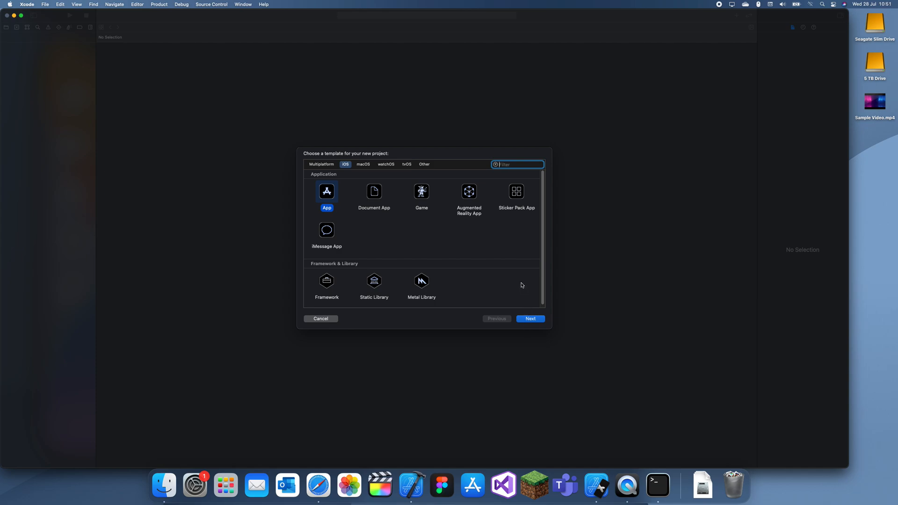
{"action": "mouse_move", "coordinate": [347, 243]}
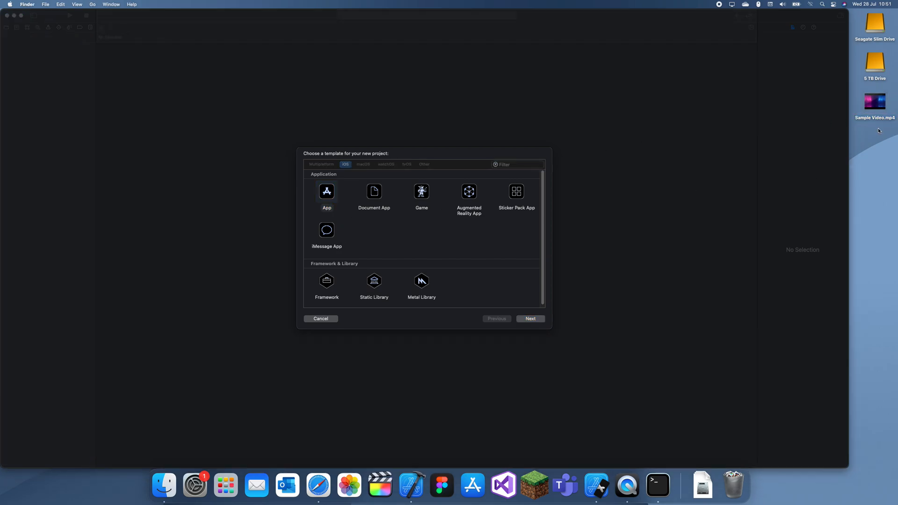
- Preview Sample Video.mp4, skipping ahead and playing it before closing the preview
{"action": "double_click", "coordinate": [874, 102]}
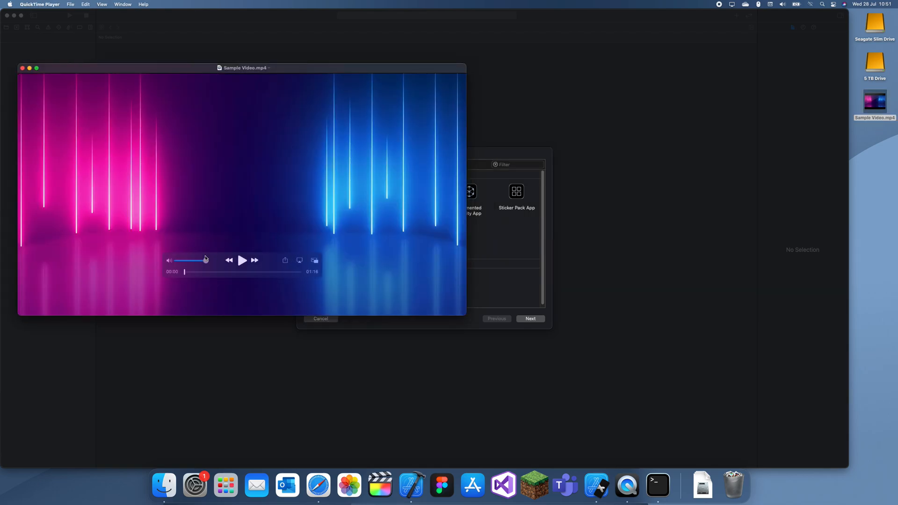
{"action": "left_click_drag", "start_coordinate": [184, 272], "coordinate": [227, 272]}
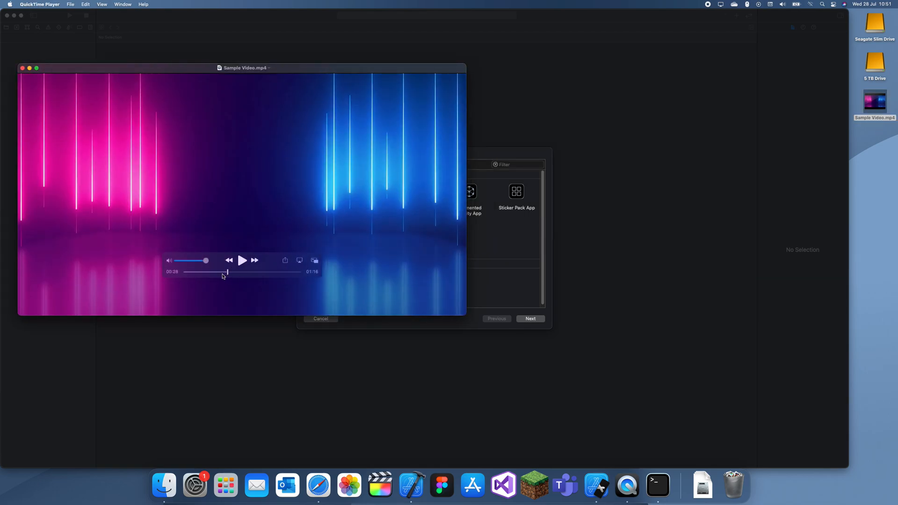
{"action": "left_click", "coordinate": [242, 260]}
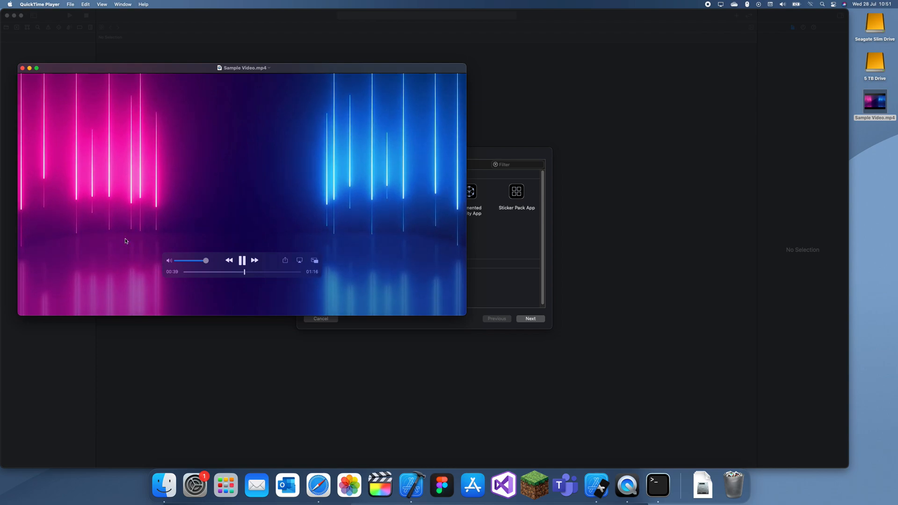
{"action": "left_click", "coordinate": [242, 260]}
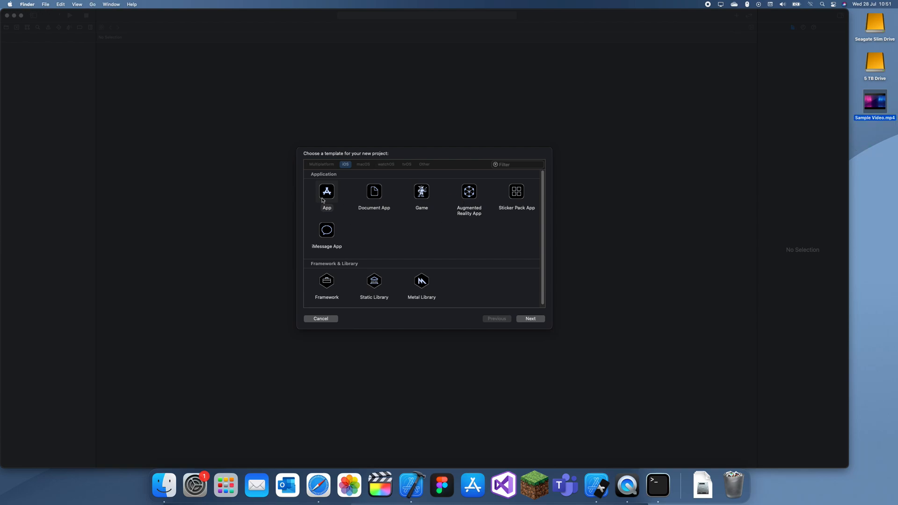
- Create an iOS App project named play_video in the Xcode folder
{"action": "left_click", "coordinate": [529, 318]}
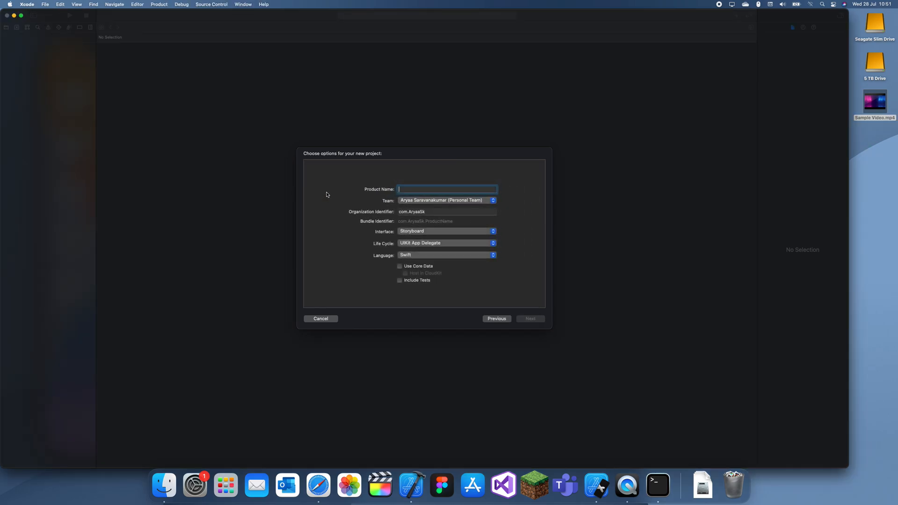
{"action": "type", "text": "play_"}
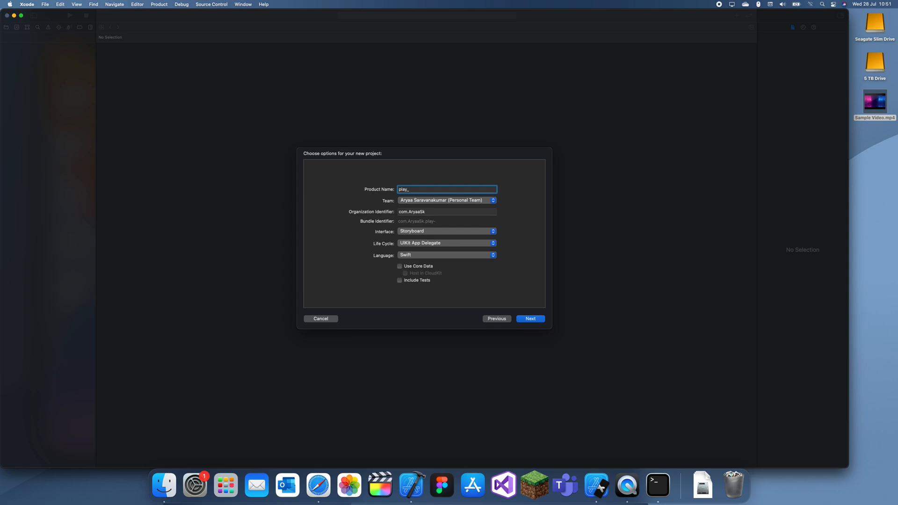
{"action": "left_click", "coordinate": [529, 318]}
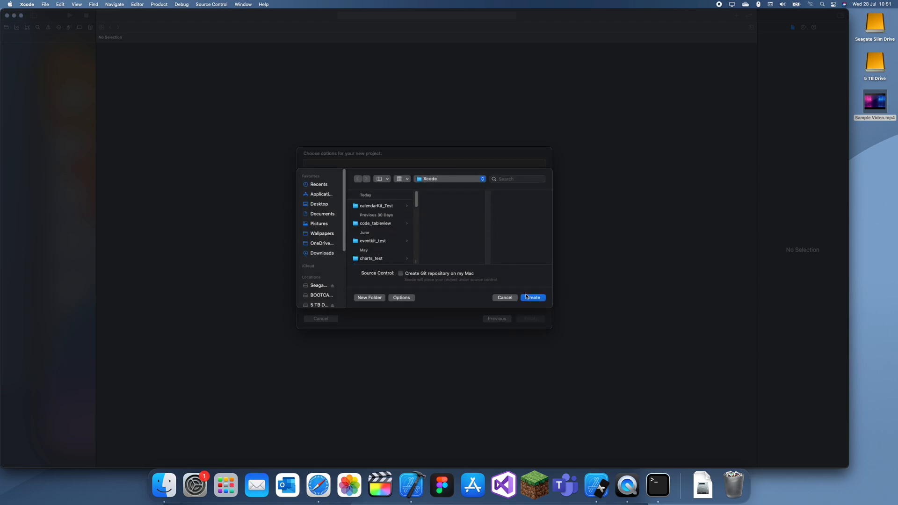
{"action": "left_click", "coordinate": [532, 298]}
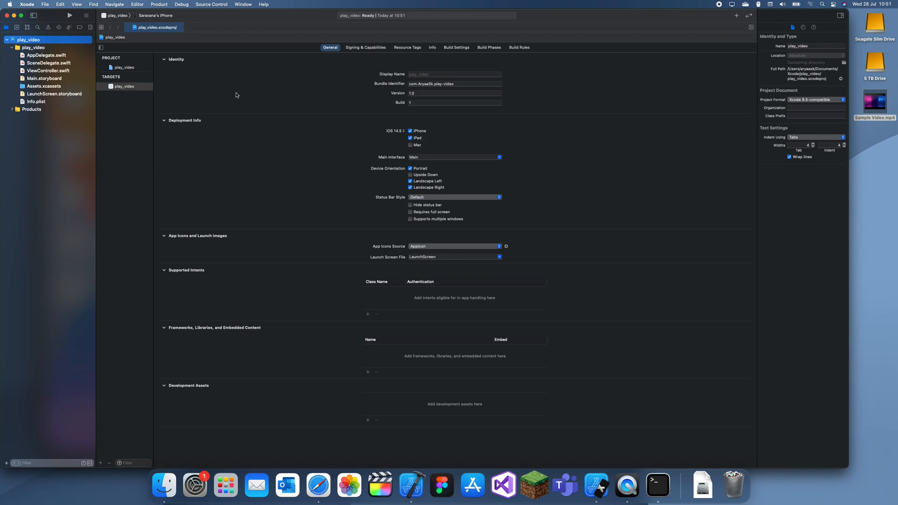
{"action": "mouse_move", "coordinate": [302, 109]}
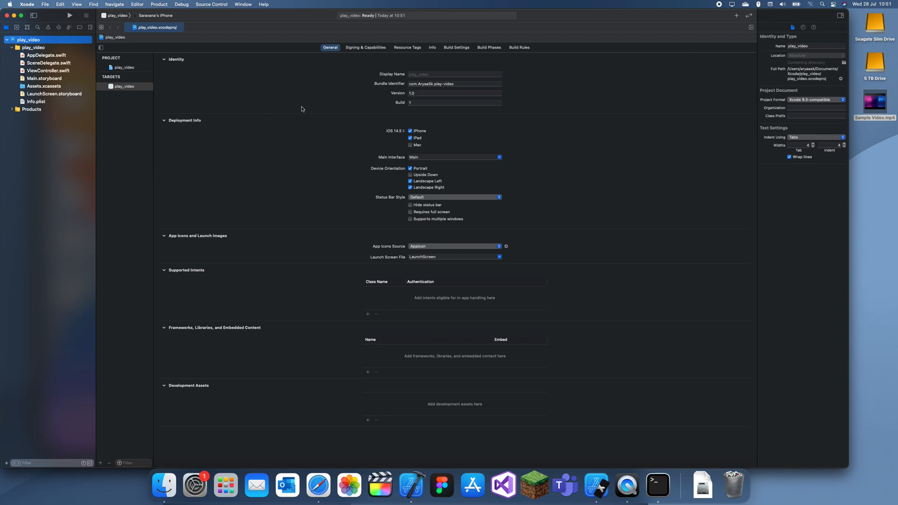
- Add Sample Video.mp4 to Copy Bundle Resources in Build Phases, copying the item
{"action": "left_click", "coordinate": [489, 47]}
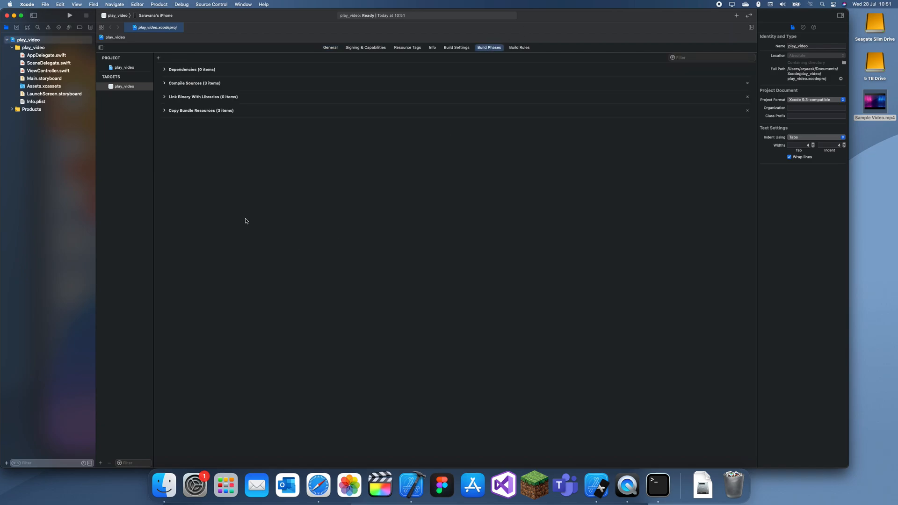
{"action": "left_click", "coordinate": [164, 110]}
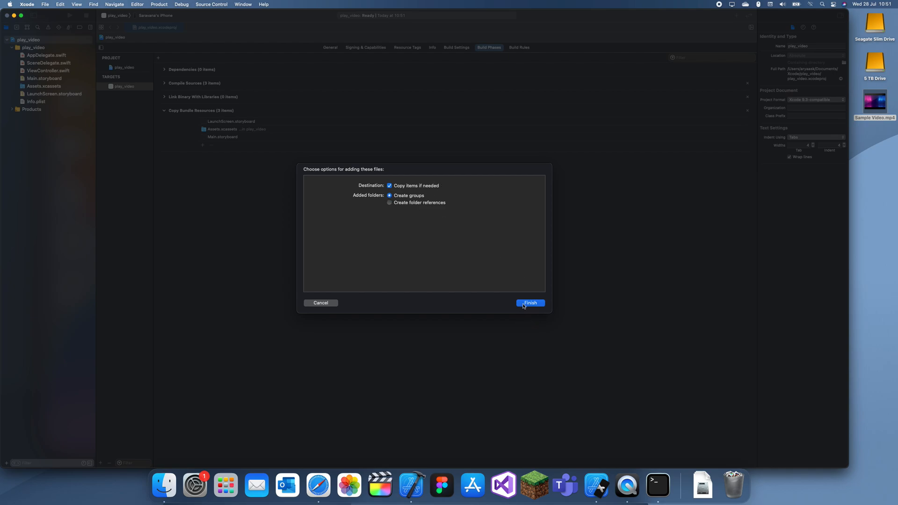
{"action": "left_click", "coordinate": [529, 303]}
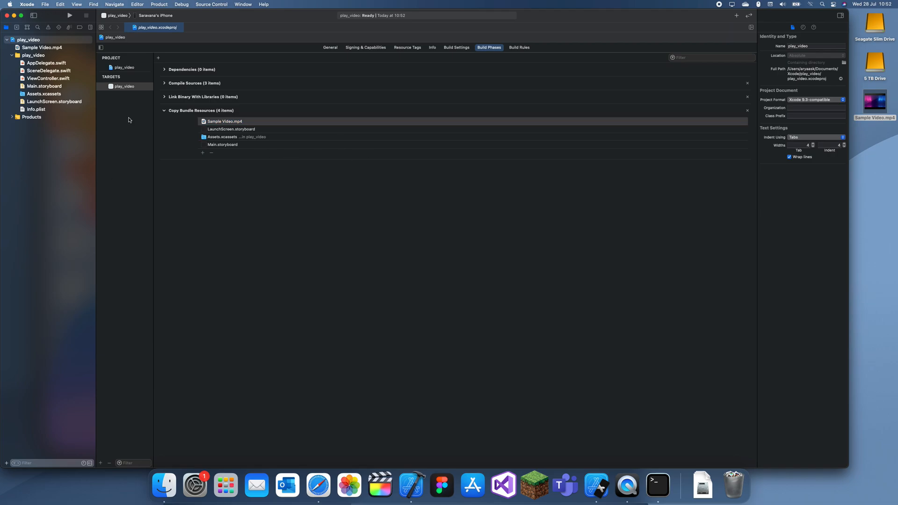
- Import AVKit in ViewController.swift and select the placeholder comment in viewDidLoad
{"action": "left_click", "coordinate": [48, 79]}
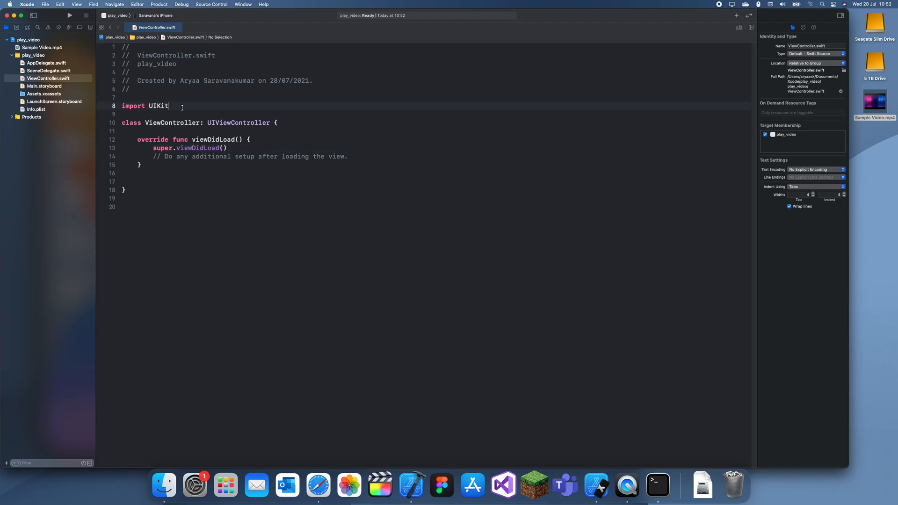
{"action": "type", "text": "import AVKit"}
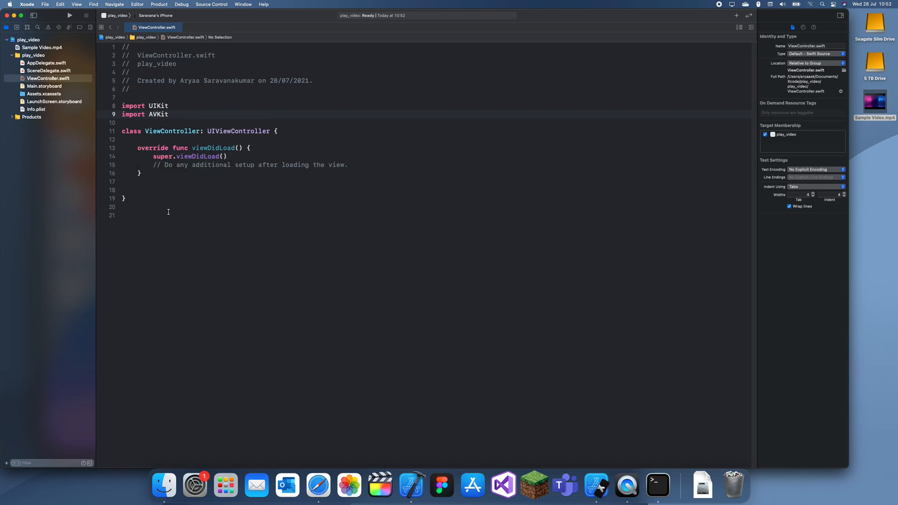
{"action": "left_click", "coordinate": [368, 165]}
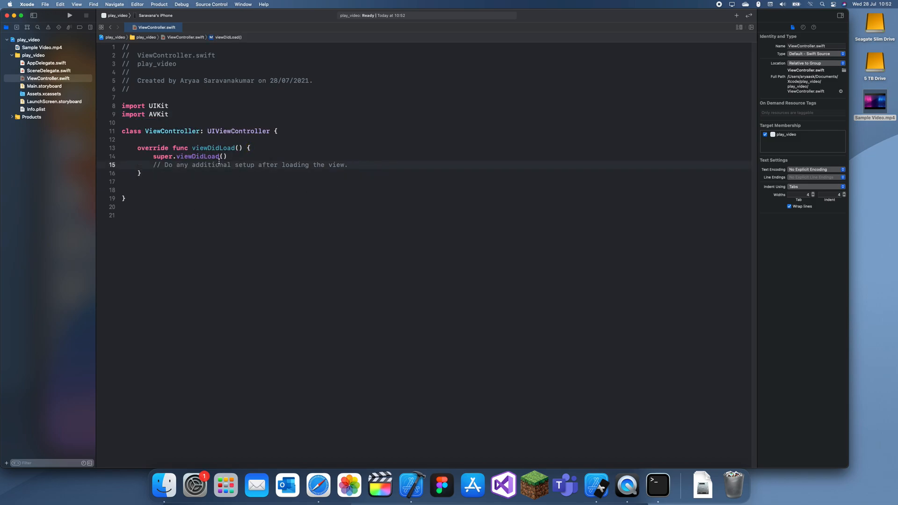
{"action": "left_click_drag", "start_coordinate": [153, 156], "coordinate": [348, 166]}
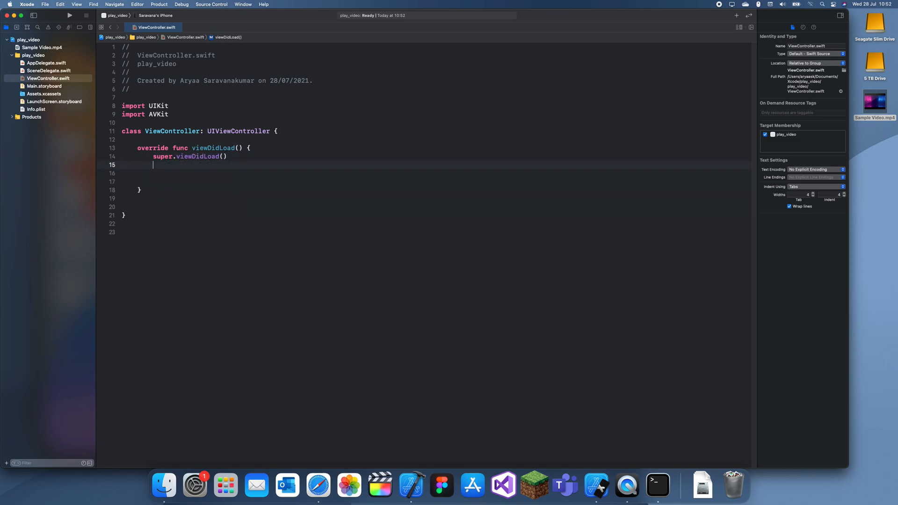
- Type 'guard let path' in viewDidLoad, deleting the stray 'Bundle' word
{"action": "type", "text": "guard"}
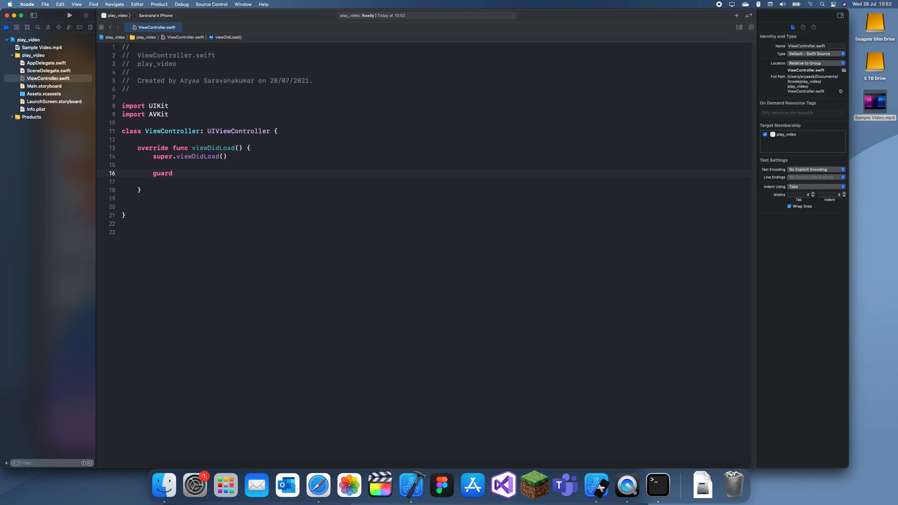
{"action": "type", "text": "let BV"}
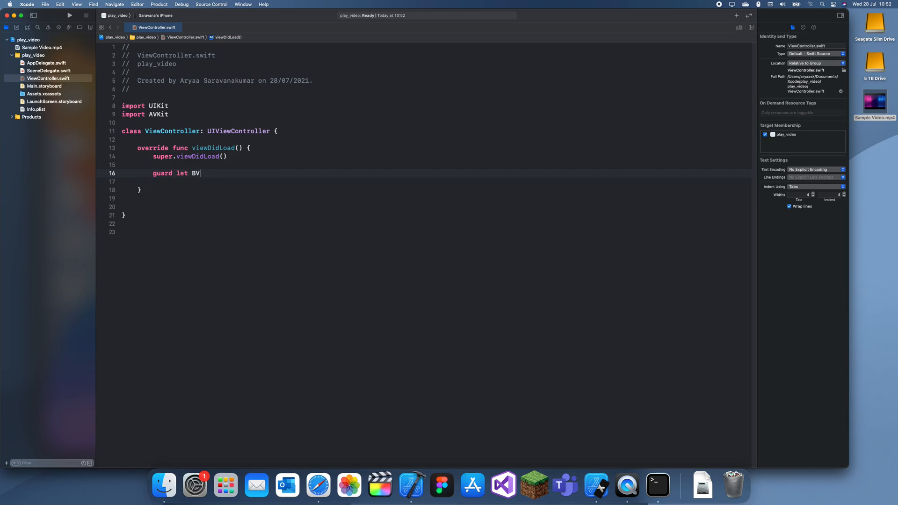
{"action": "type", "text": "undle"}
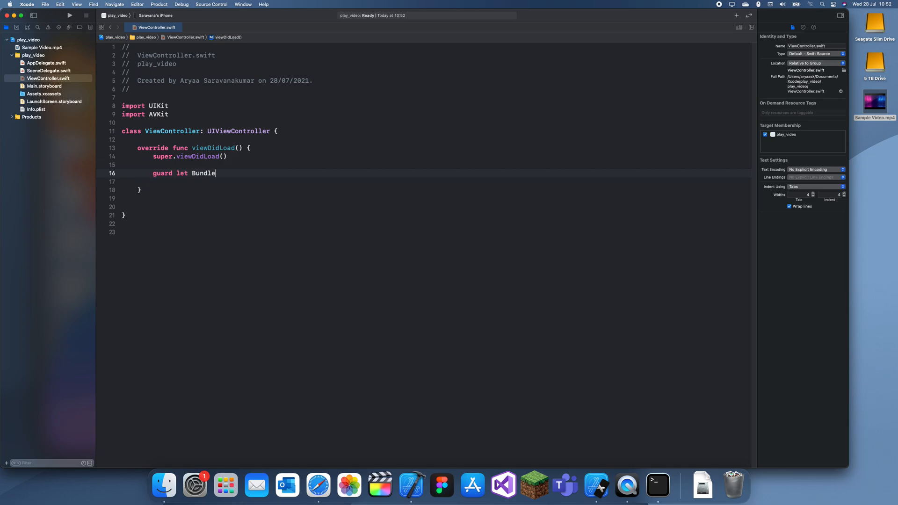
{"action": "type", "text": "path"}
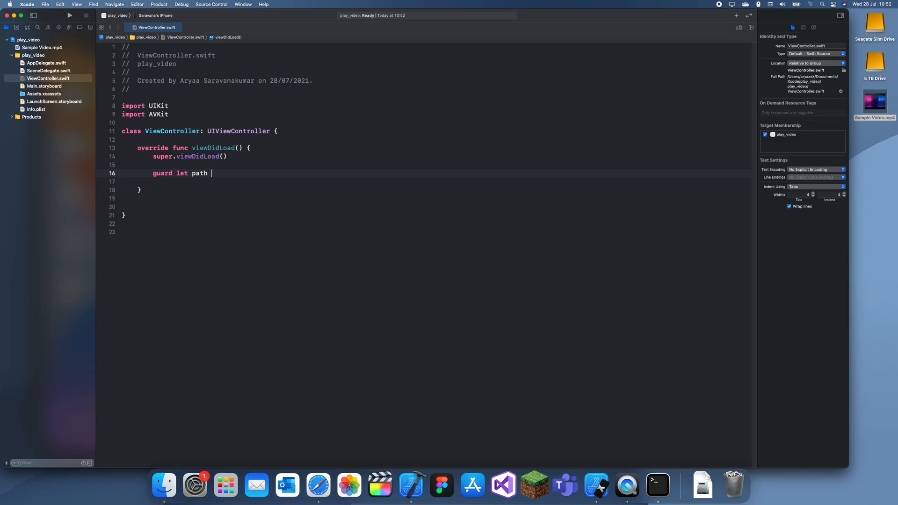
{"action": "type", "text": "Bundle"}
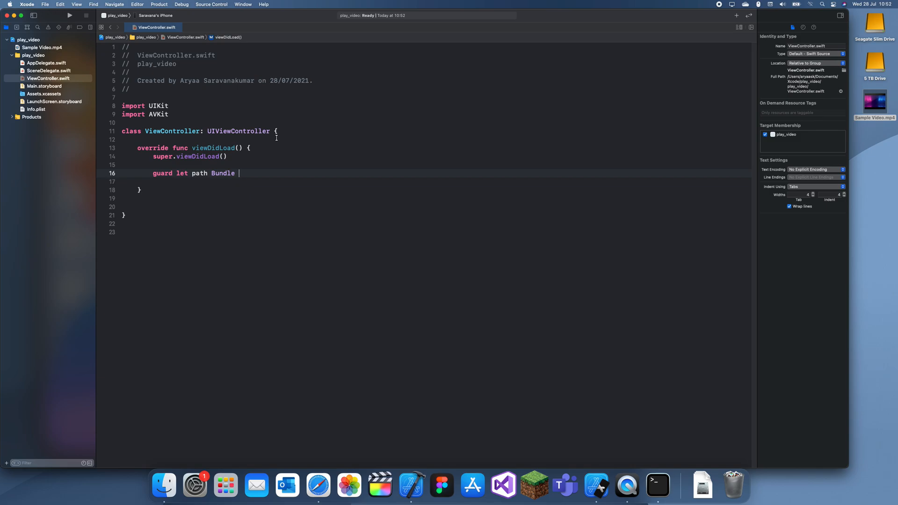
{"action": "key", "text": "Backspace"}
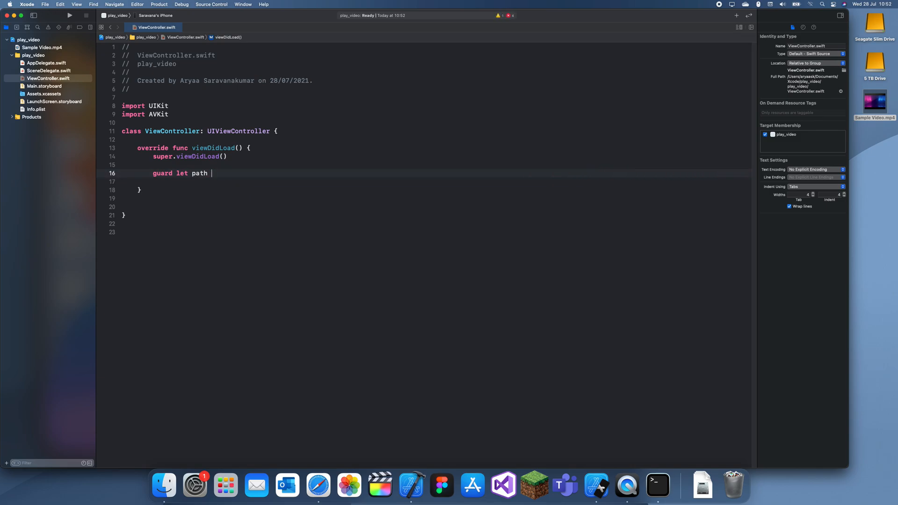
- Complete the guard with Bundle.main.path(forResource: "Sample Video", ofType: "mp4")
{"action": "type", "text": "= Bund"}
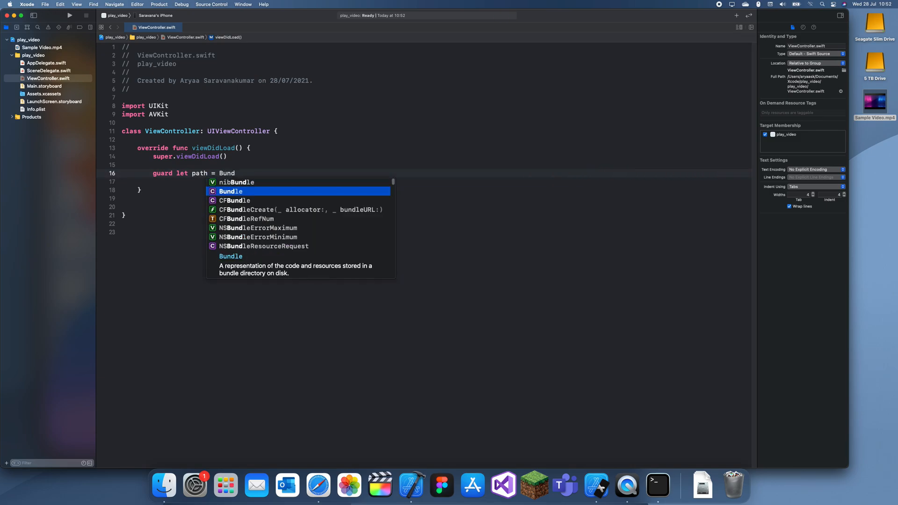
{"action": "type", "text": ".main.path(forResource: String?, ofType: String?"}
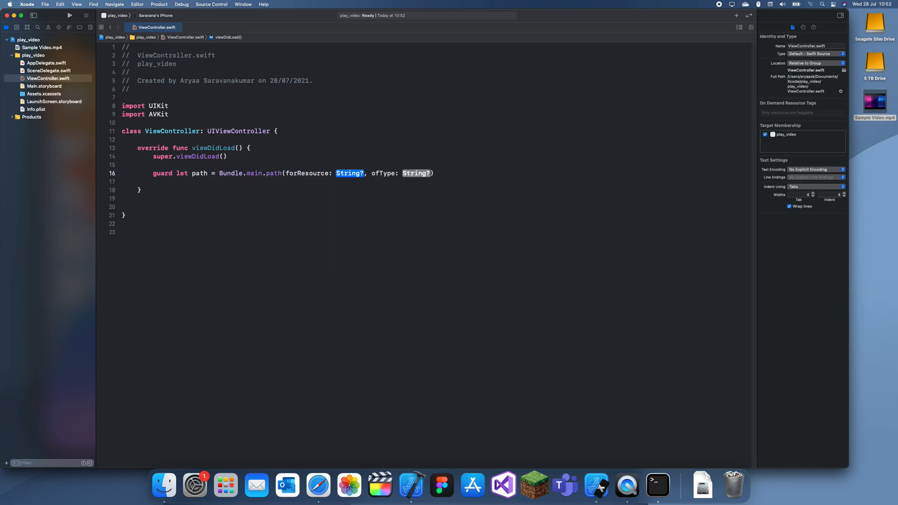
{"action": "type", "text": "\"\""}
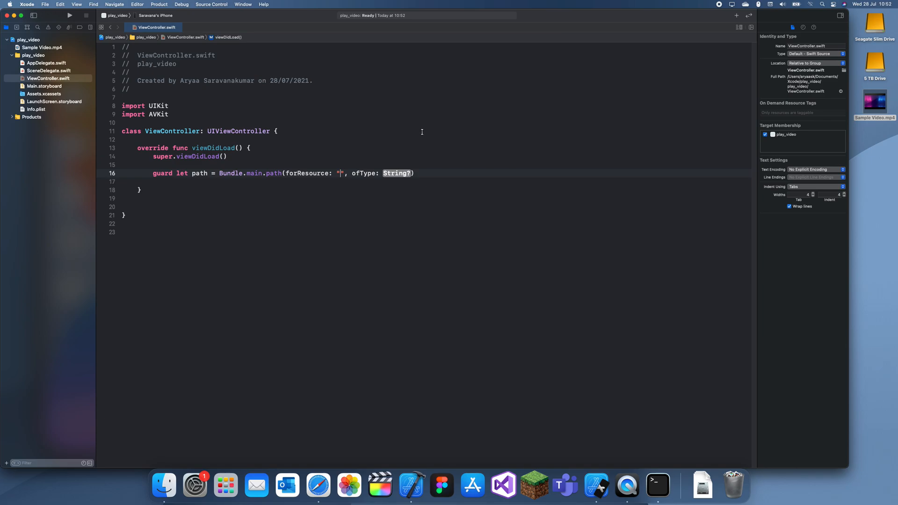
{"action": "type", "text": "Sample Video"}
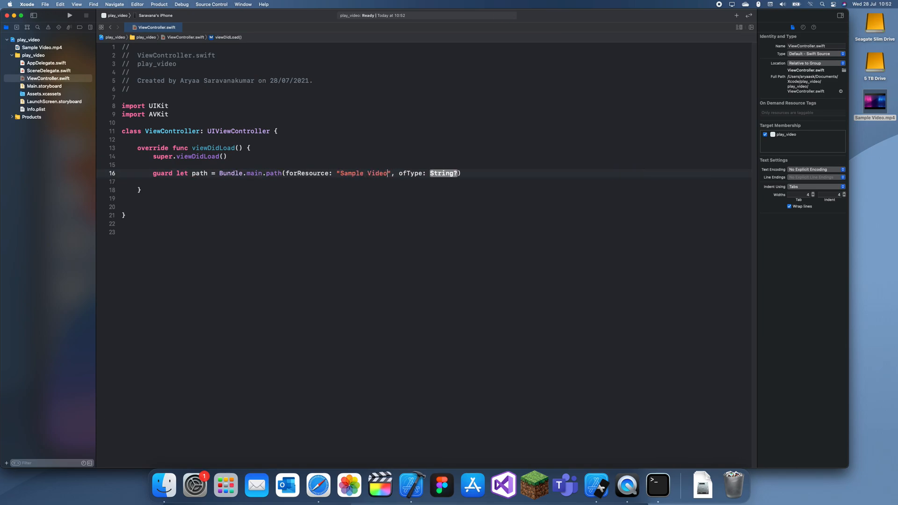
{"action": "double_click", "coordinate": [445, 173]}
{"action": "type", "text": "\"mp4"}
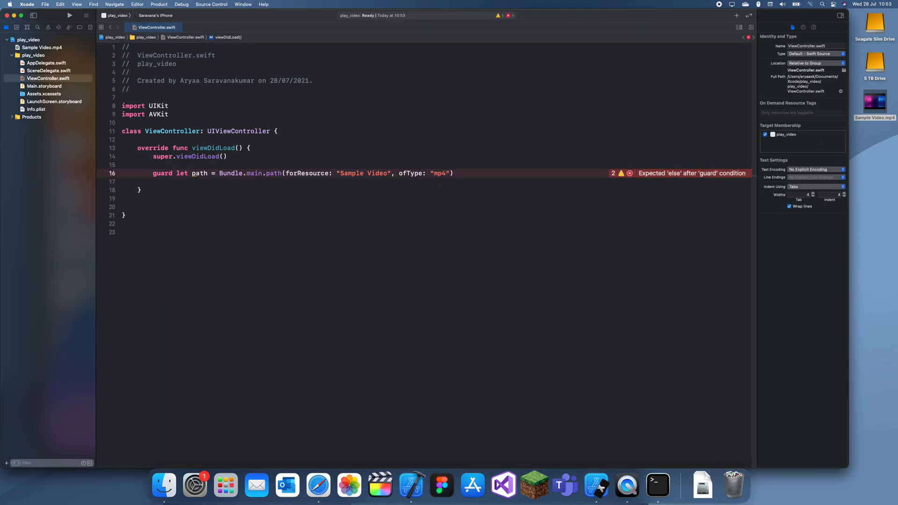
- Add an else block that prints "There was an error"
{"action": "type", "text": "{"}
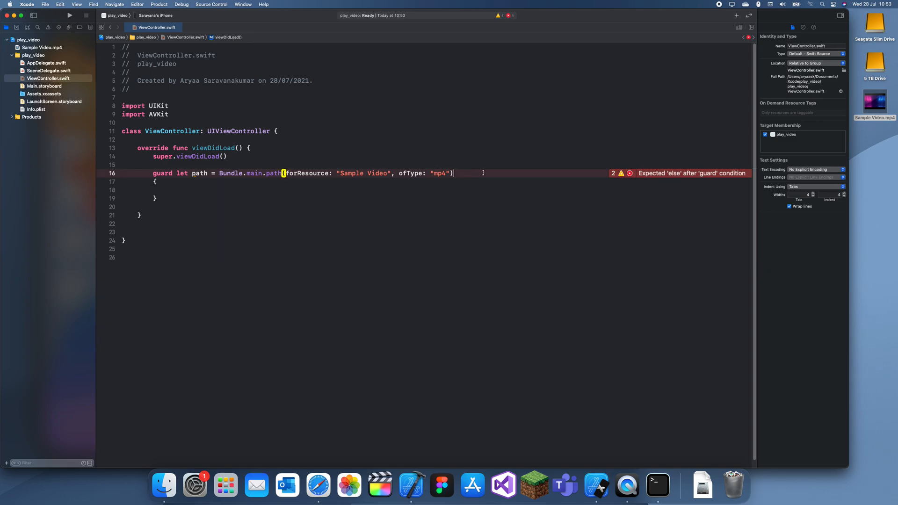
{"action": "type", "text": "else"}
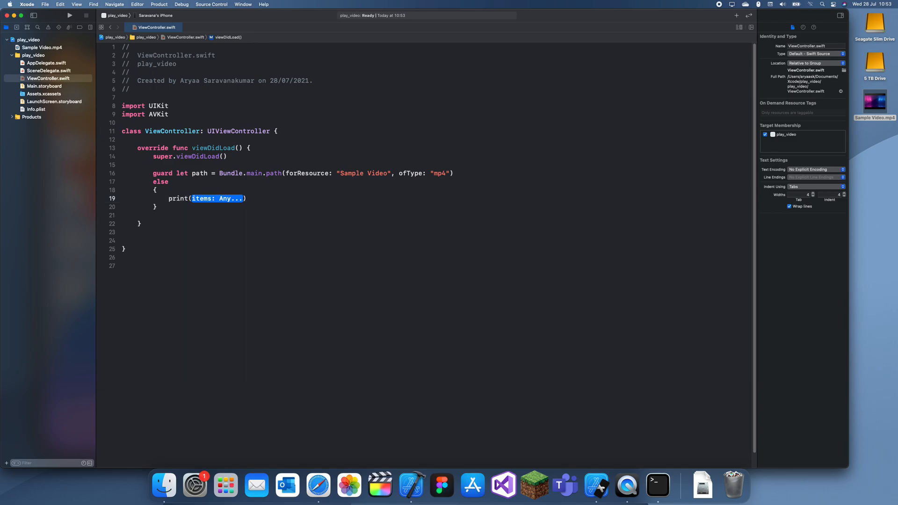
{"action": "type", "text": "\"There was an error"}
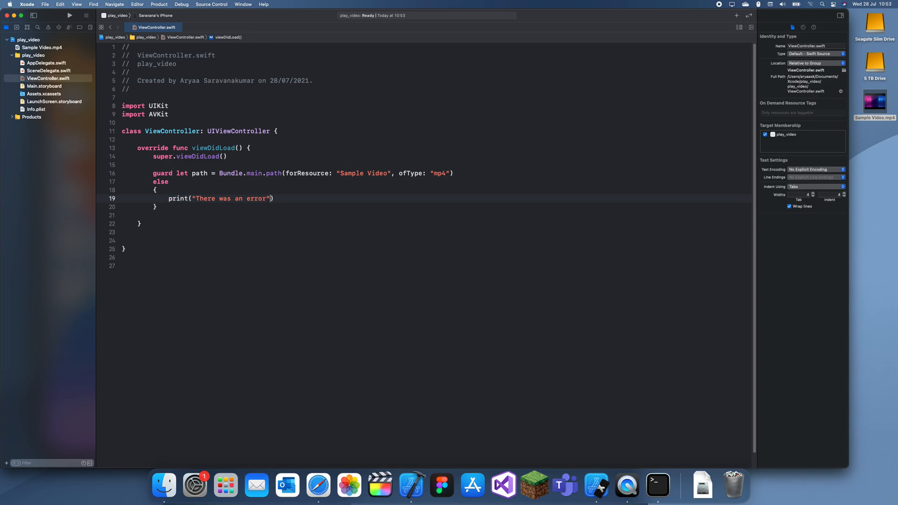
{"action": "type", "text": "return"}
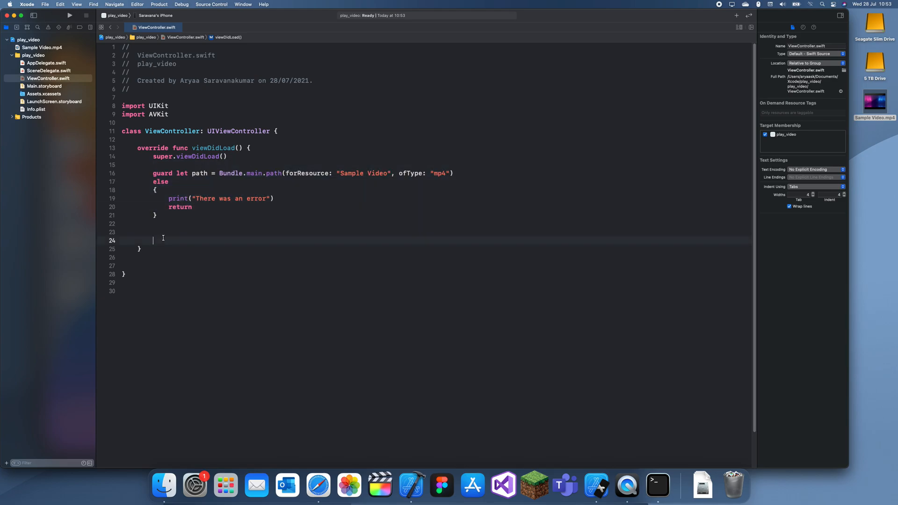
- Add return to the else block and define videoURL = NSURL(fileURLWithPath: path)
{"action": "type", "text": "let p"}
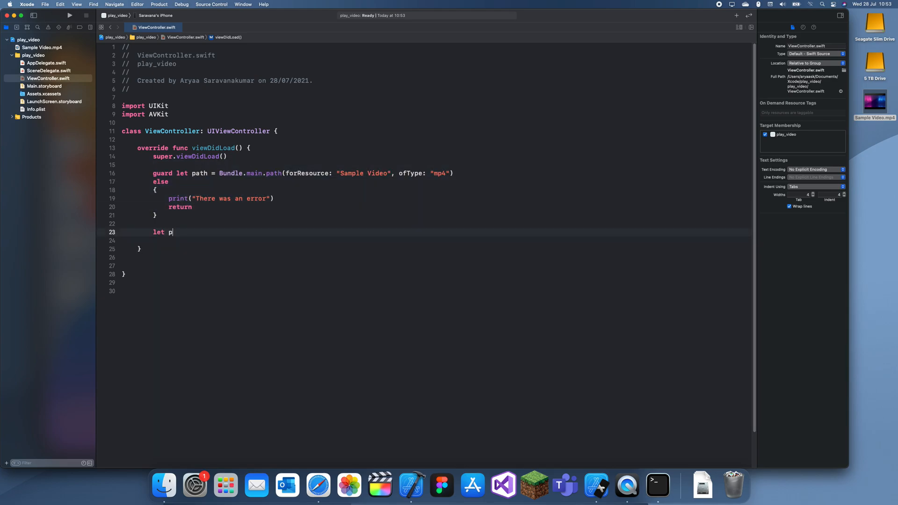
{"action": "type", "text": "vo"}
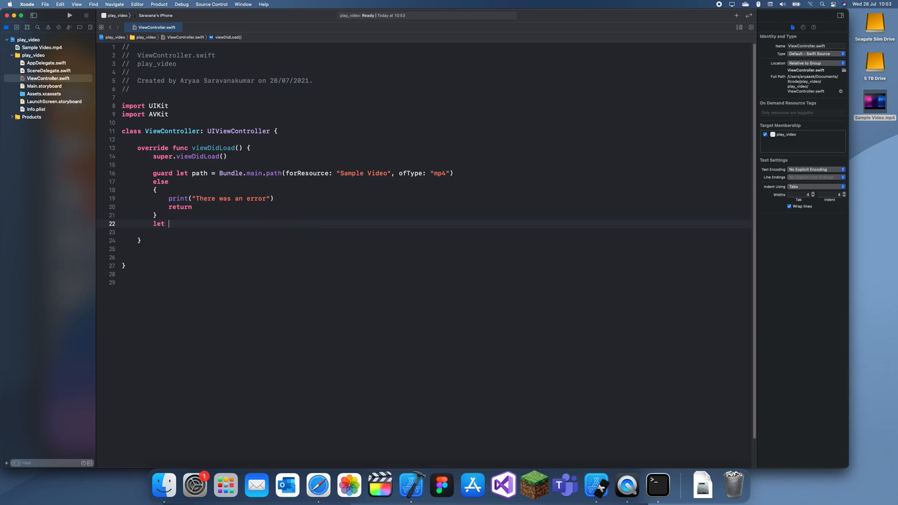
{"action": "type", "text": "videoURL ="}
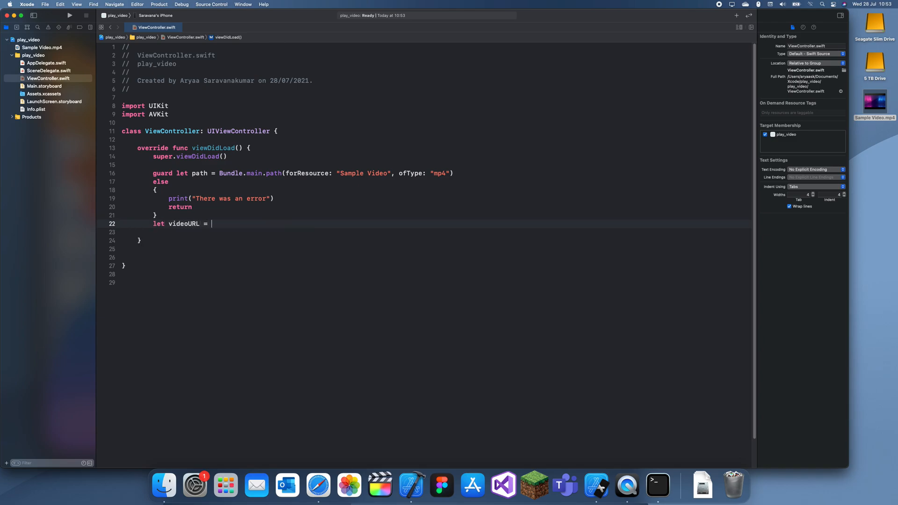
{"action": "type", "text": "NSURL("}
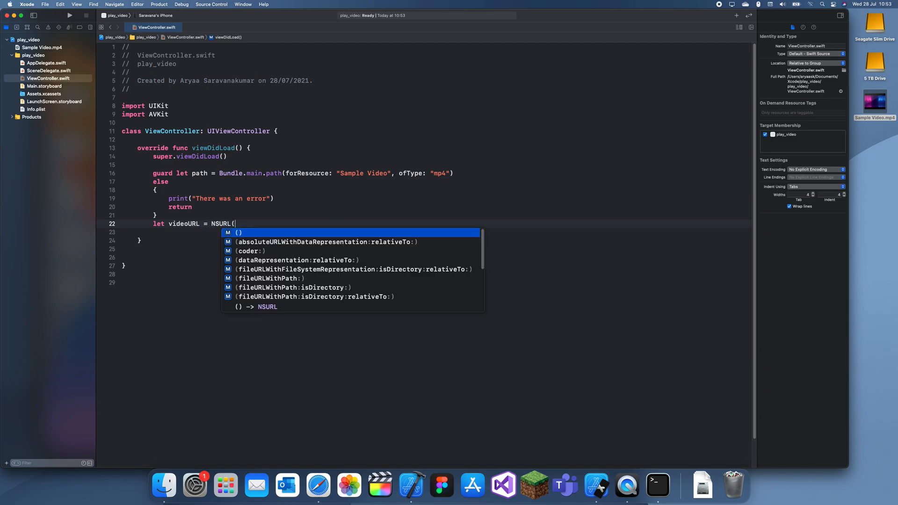
{"action": "type", "text": "fileURLWithPath: pa"}
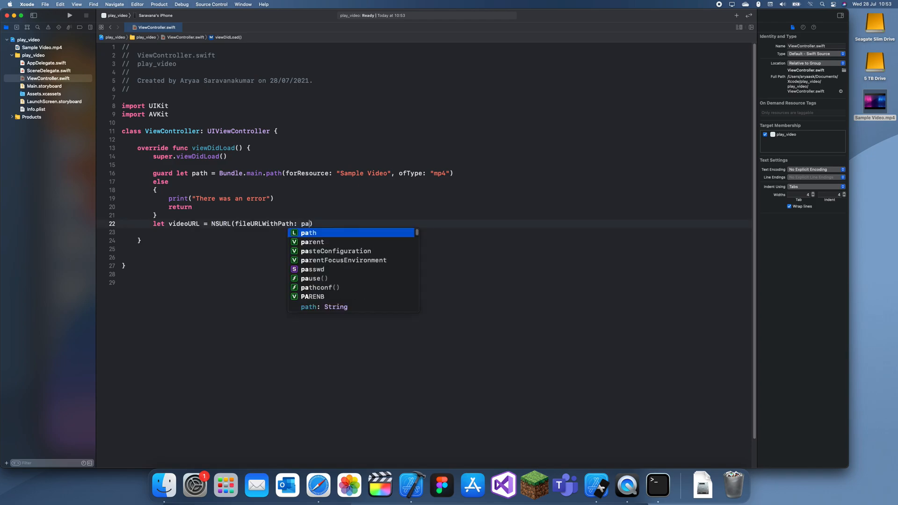
{"action": "key", "text": "Return"}
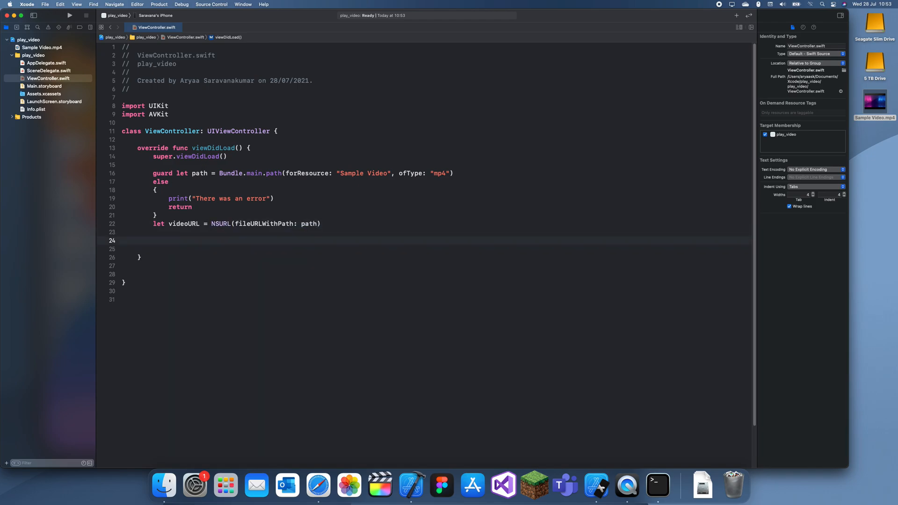
- Create let player = AVPlayer(url: videoURL as URL)
{"action": "type", "text": "let player ="}
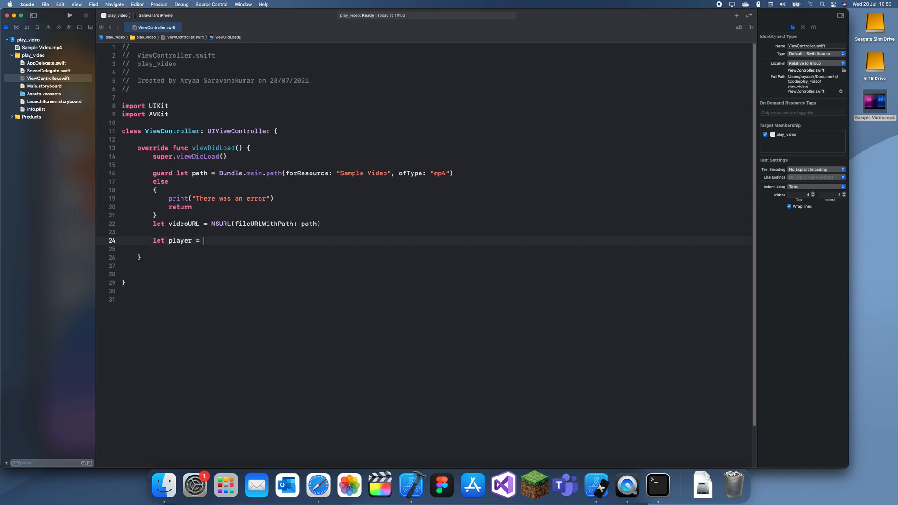
{"action": "type", "text": "AVPlayer("}
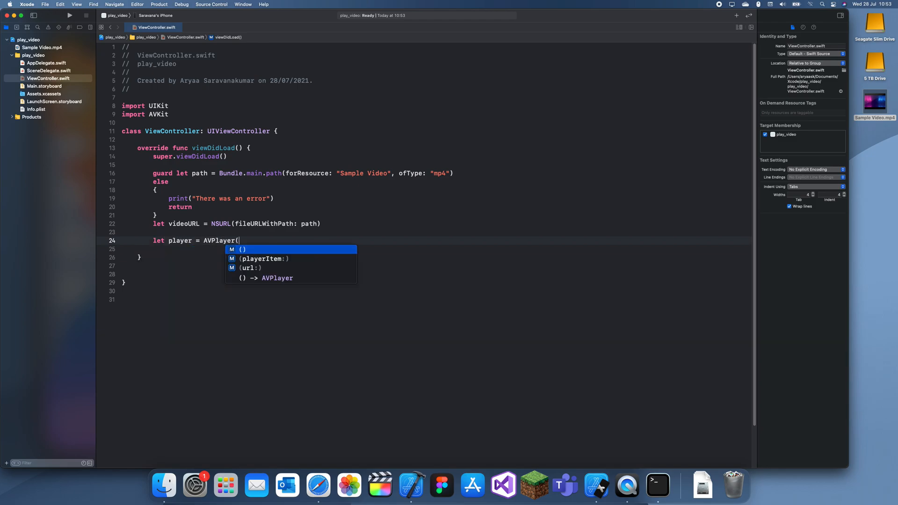
{"action": "left_click", "coordinate": [265, 258]}
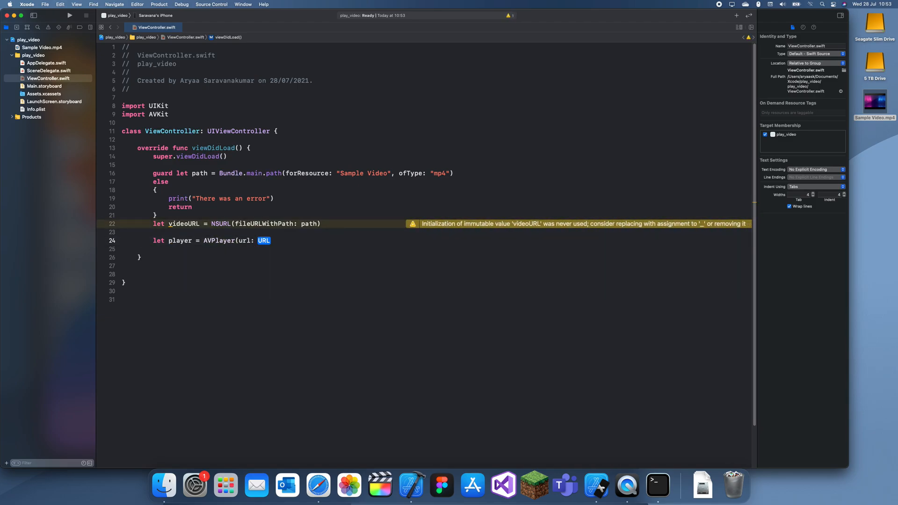
{"action": "type", "text": "video"}
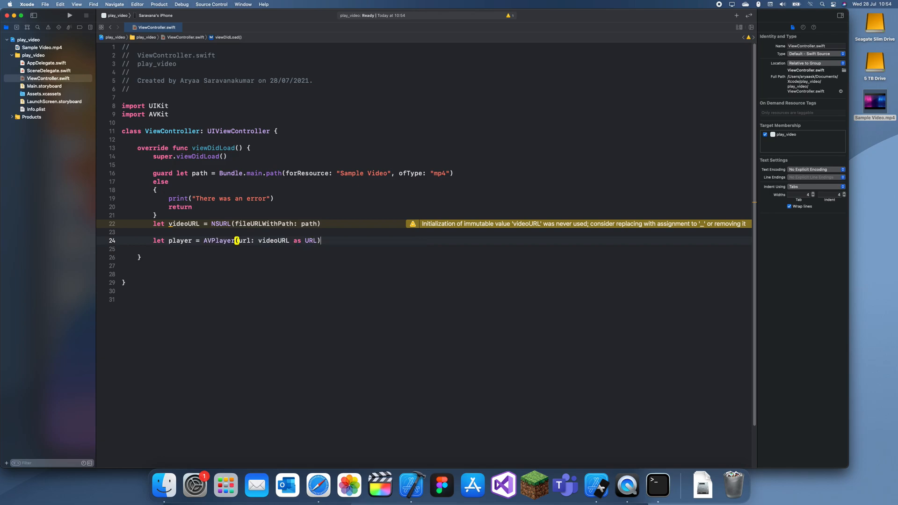
- Create an AVPlayerViewController named controller and assign the player to controller.player
{"action": "key", "text": "return"}
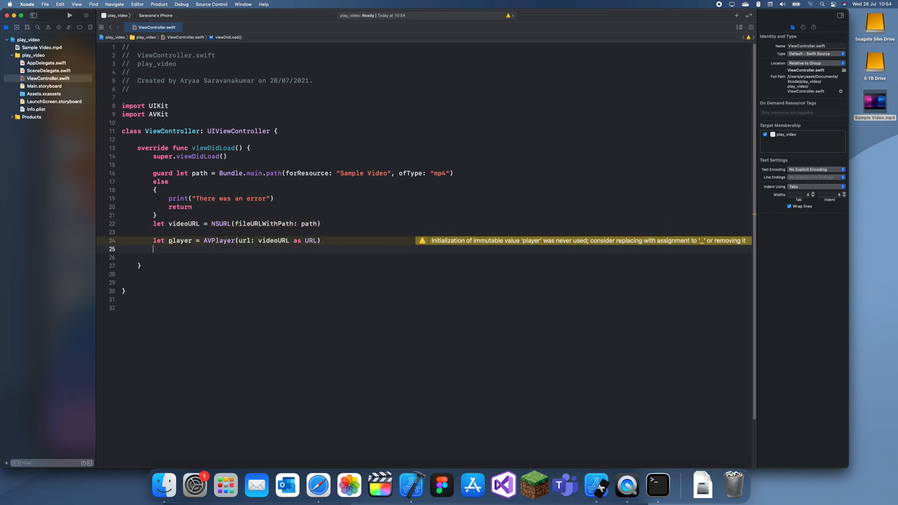
{"action": "type", "text": "let controller = A"}
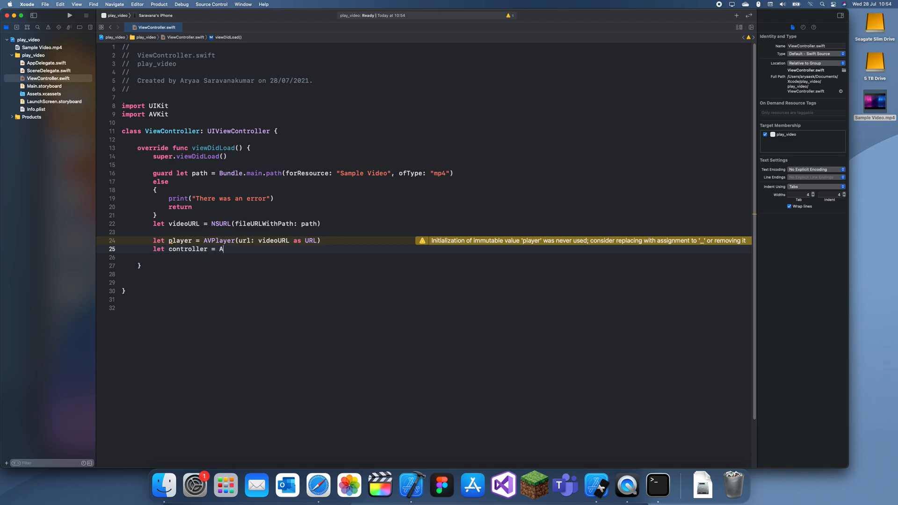
{"action": "type", "text": "VPlayerVie"}
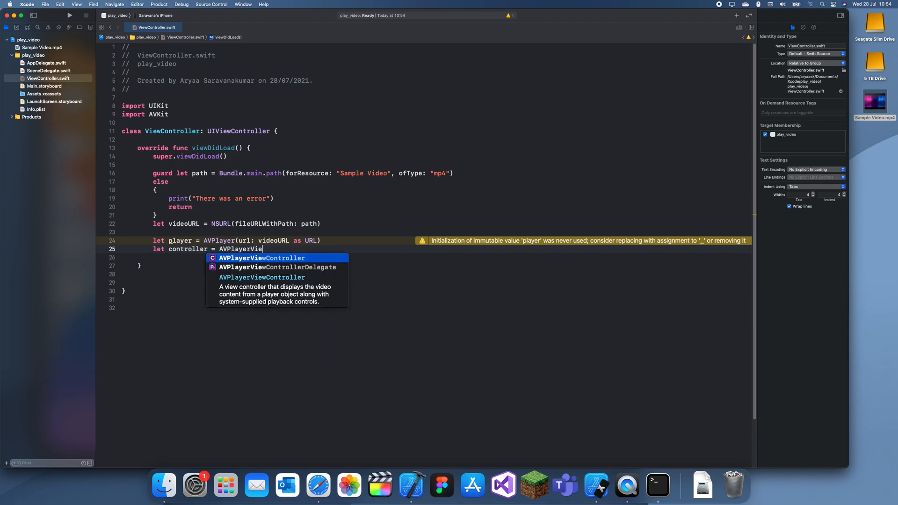
{"action": "key", "text": "return"}
{"action": "type", "text": "controller.p"}
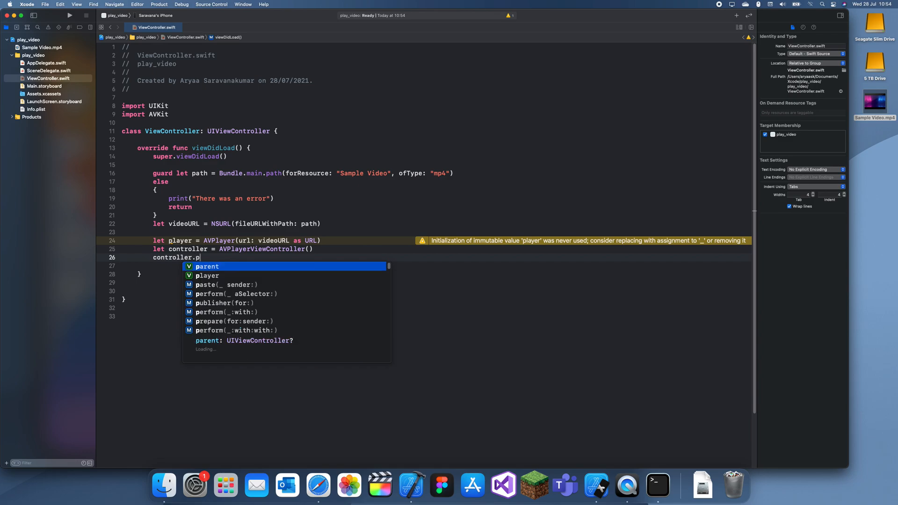
{"action": "type", "text": "layer = player"}
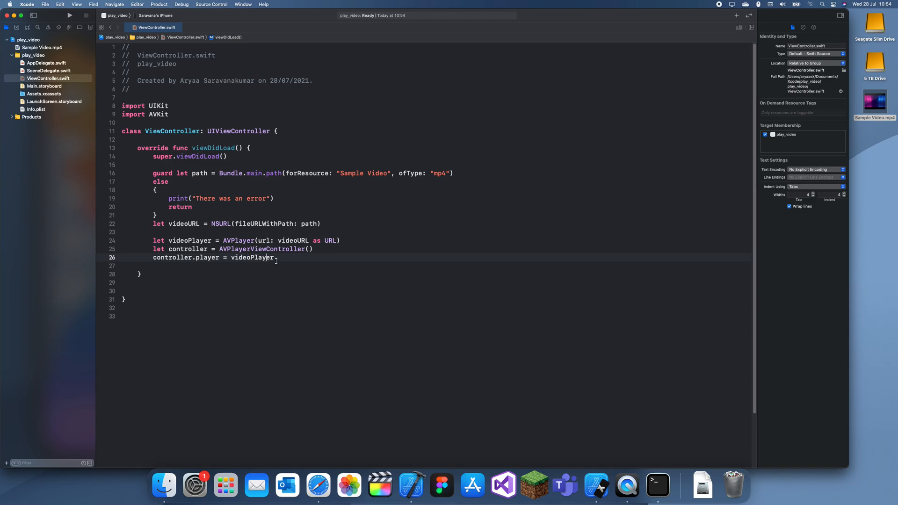
- Present the controller animated, calling videoPlayer.play() in the completion handler
{"action": "key", "text": "enter"}
{"action": "type", "text": "present(controller, animated: true, completion: n)"}
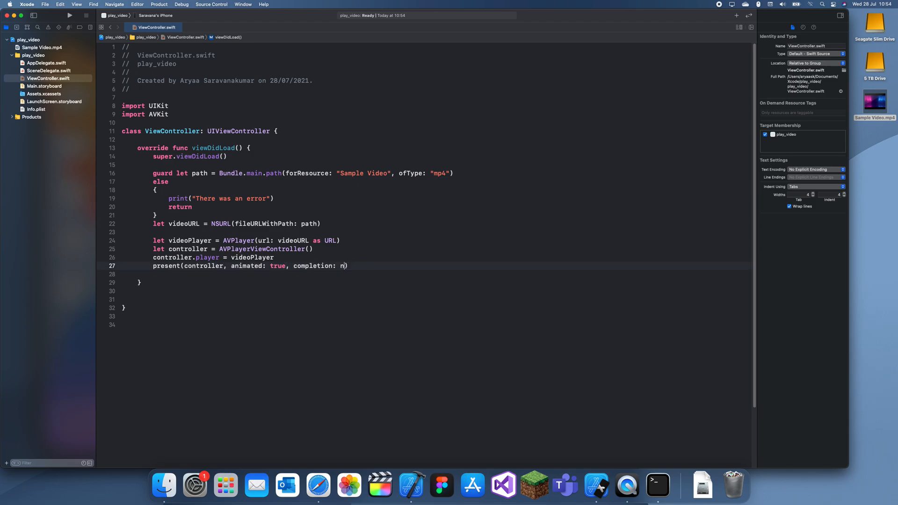
{"action": "key", "text": "Backspace"}
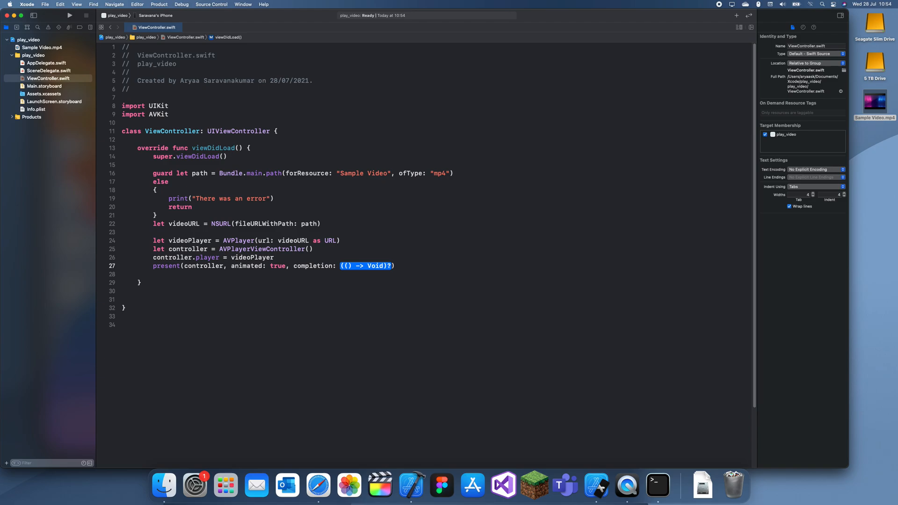
{"action": "type", "text": "cp"}
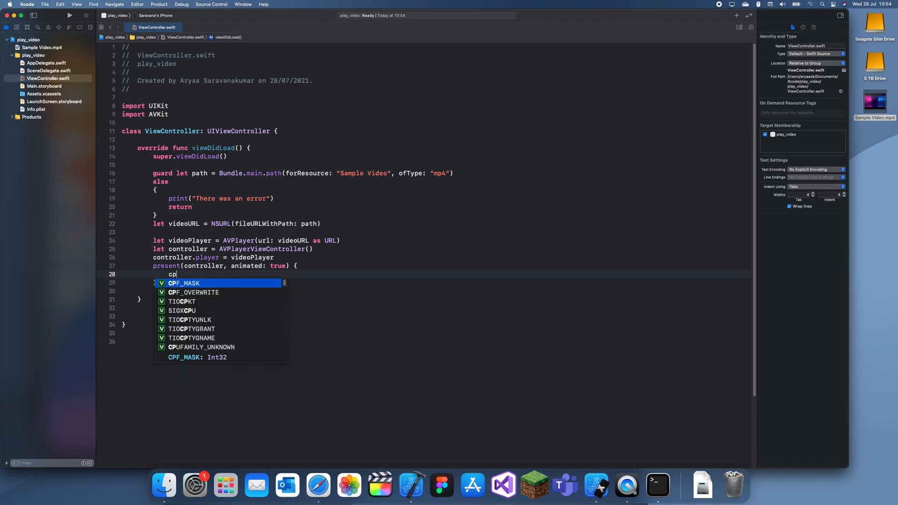
{"action": "type", "text": "ontr"}
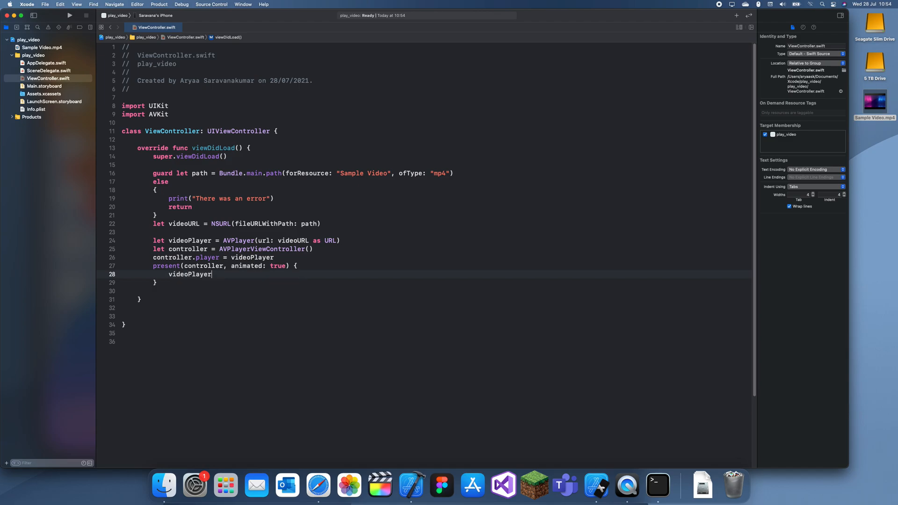
{"action": "type", "text": ".play()"}
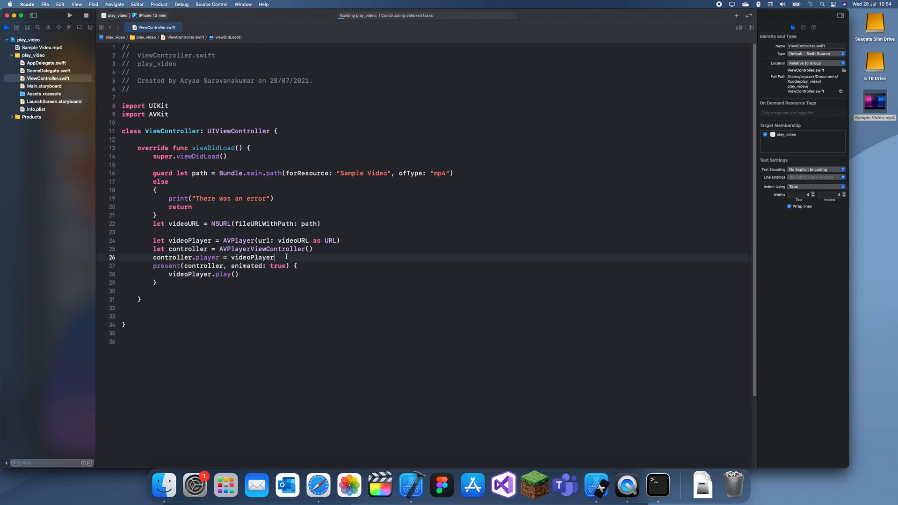
- Run on the iPhone 12 mini simulator, seeing the presentation error, then open Main.storyboard
{"action": "key", "text": "Return"}
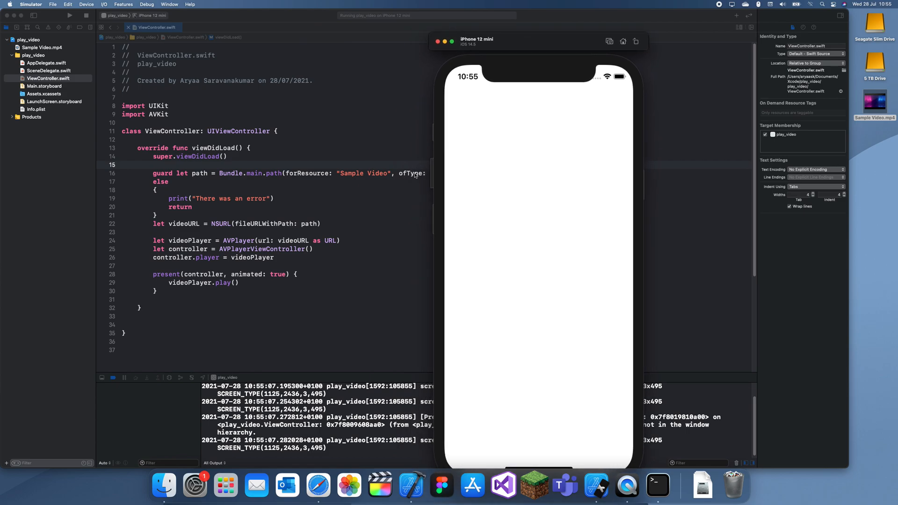
{"action": "mouse_move", "coordinate": [168, 181]}
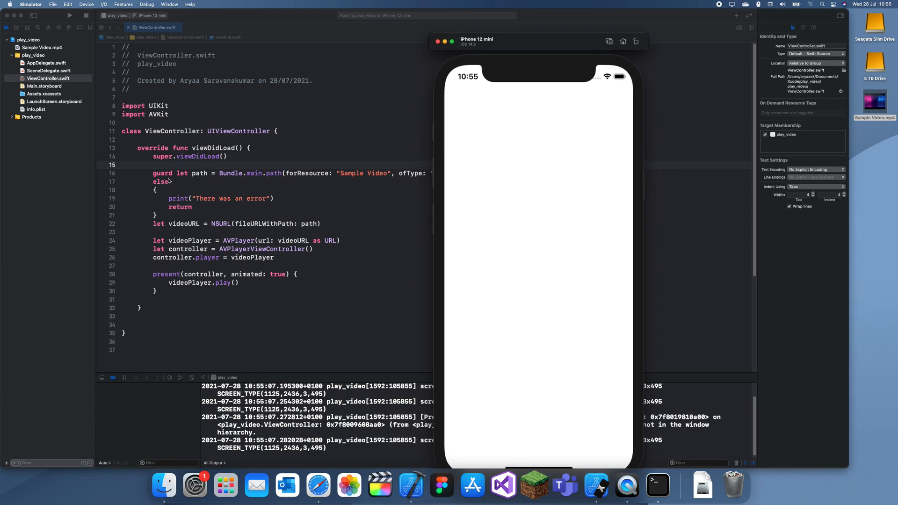
{"action": "left_click", "coordinate": [44, 86]}
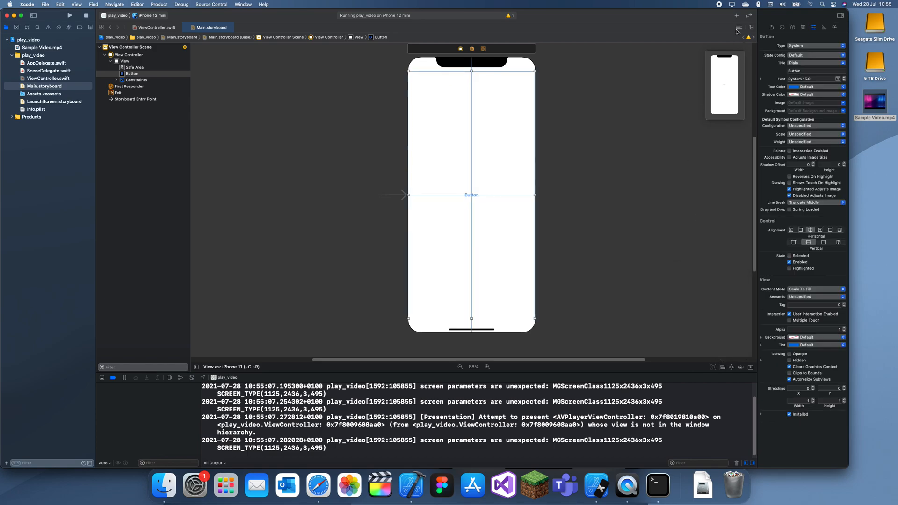
- Show code beside Main.storyboard and connect the button to a buttonClicked action
{"action": "left_click", "coordinate": [738, 27]}
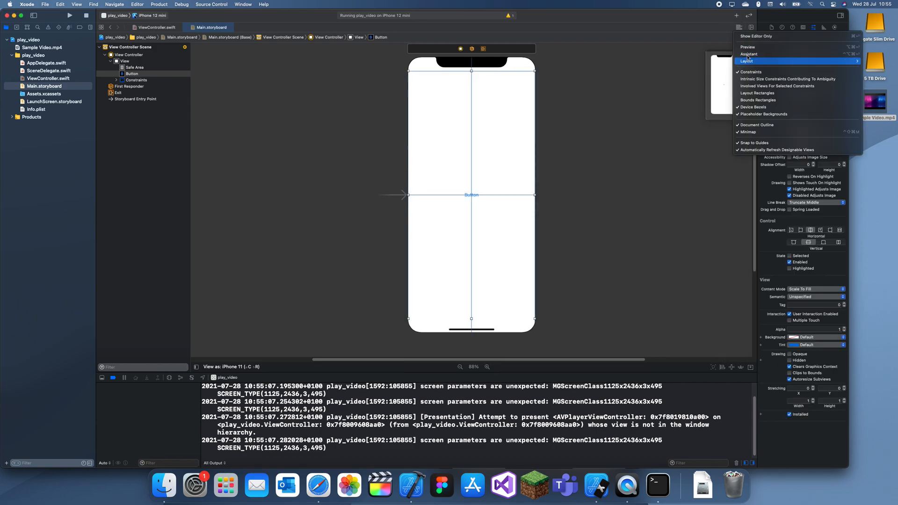
{"action": "left_click", "coordinate": [749, 54]}
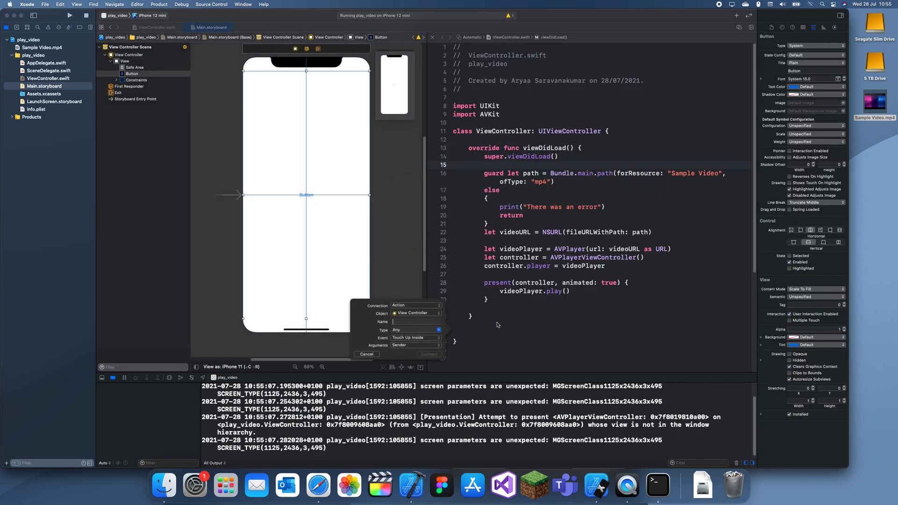
{"action": "type", "text": "buttonClicked"}
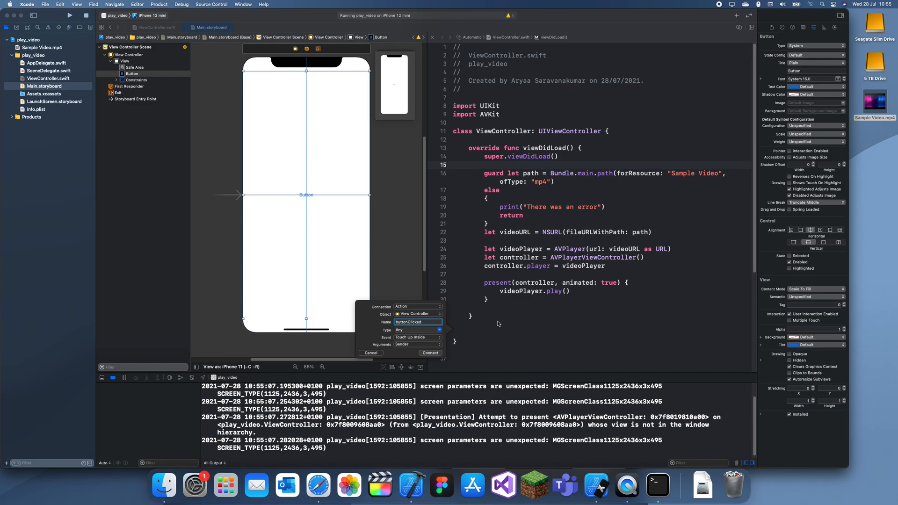
{"action": "left_click", "coordinate": [431, 353]}
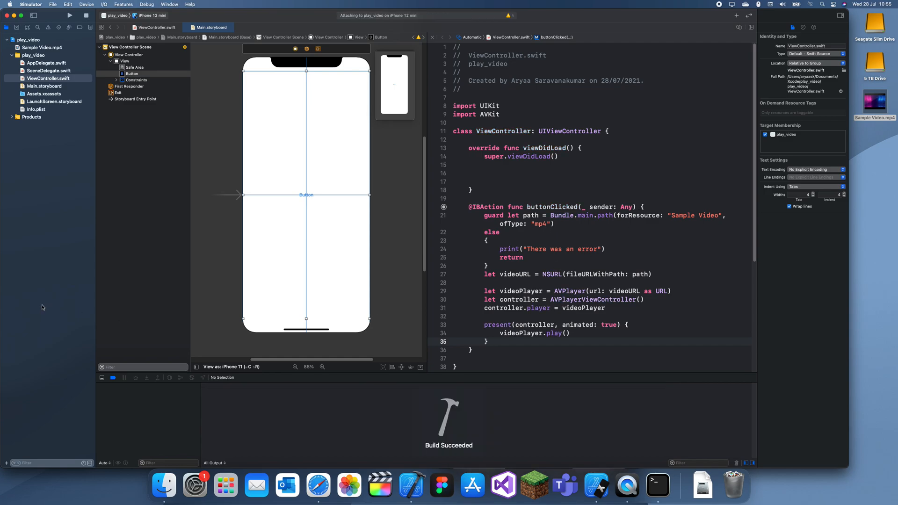
{"action": "left_click", "coordinate": [68, 15]}
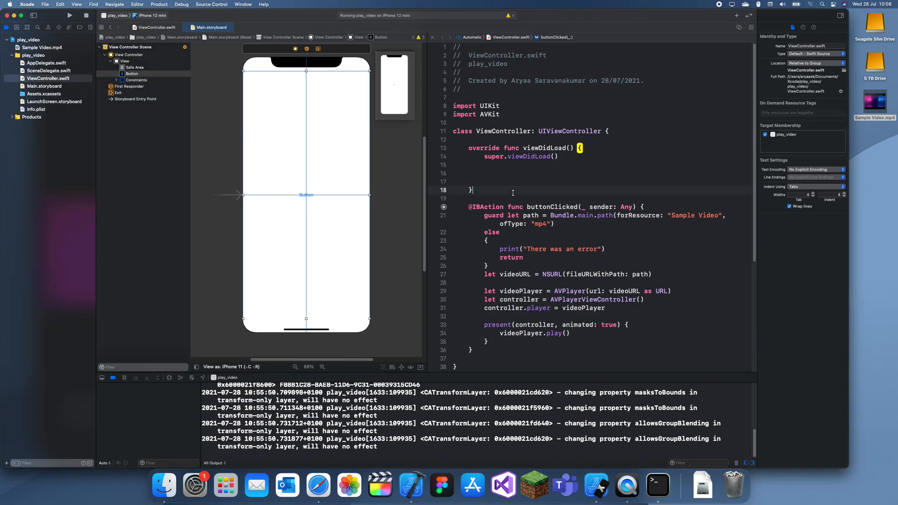
- Add a viewDidAppear override holding the playback code and reopen ViewController.swift fully
{"action": "type", "text": "viewDidAppear(_ animated: Bool) {"}
{"action": "type", "text": "super.viewDidAppear(animated)"}
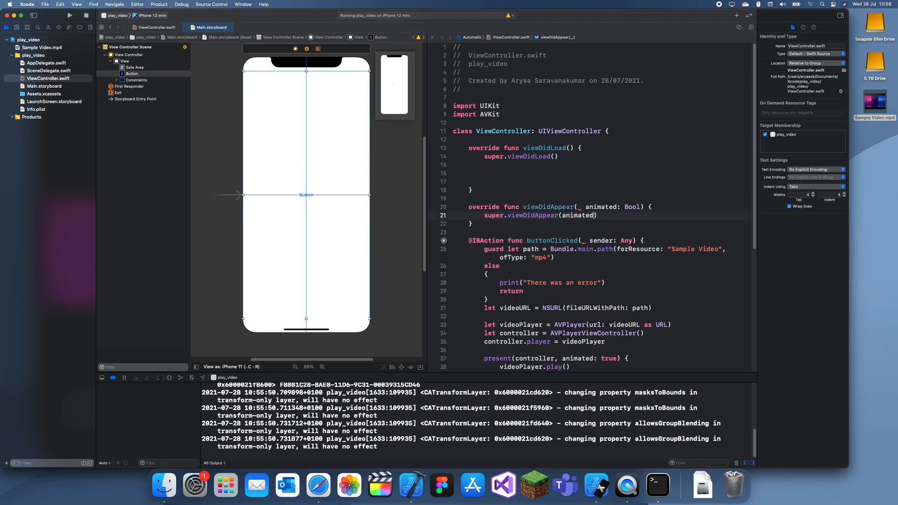
{"action": "scroll", "scroll_direction": "down", "scroll_amount": 3}
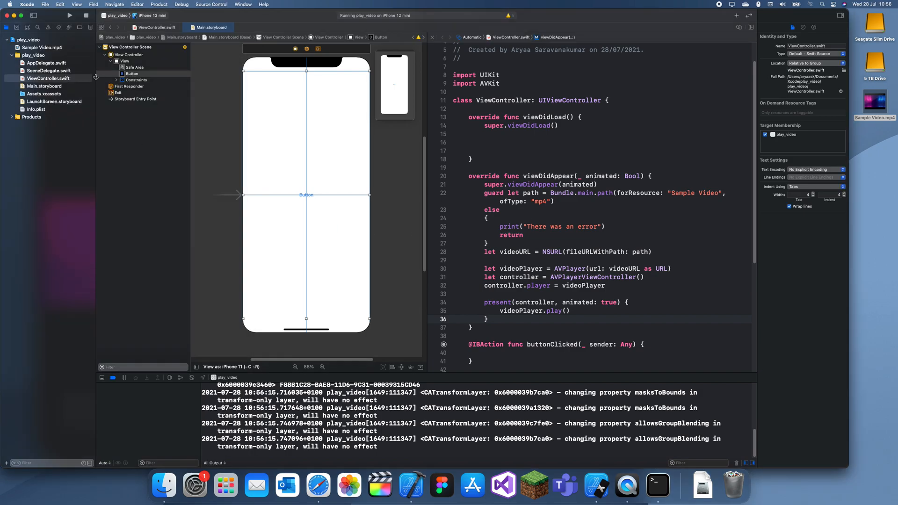
{"action": "left_click", "coordinate": [153, 28]}
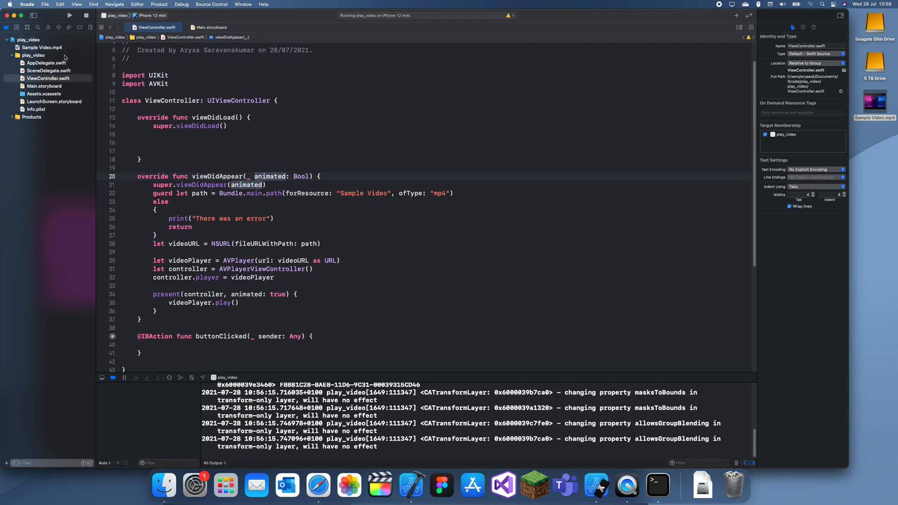